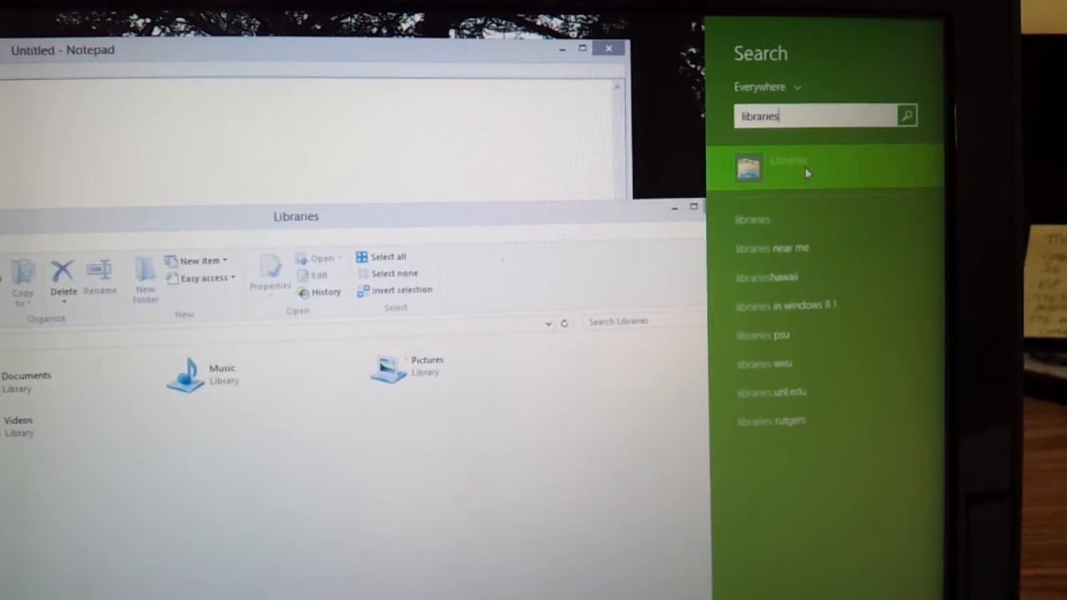
Locate the Libraries folder through Windows Search and show it in File Explorer.
right_click(783, 167)
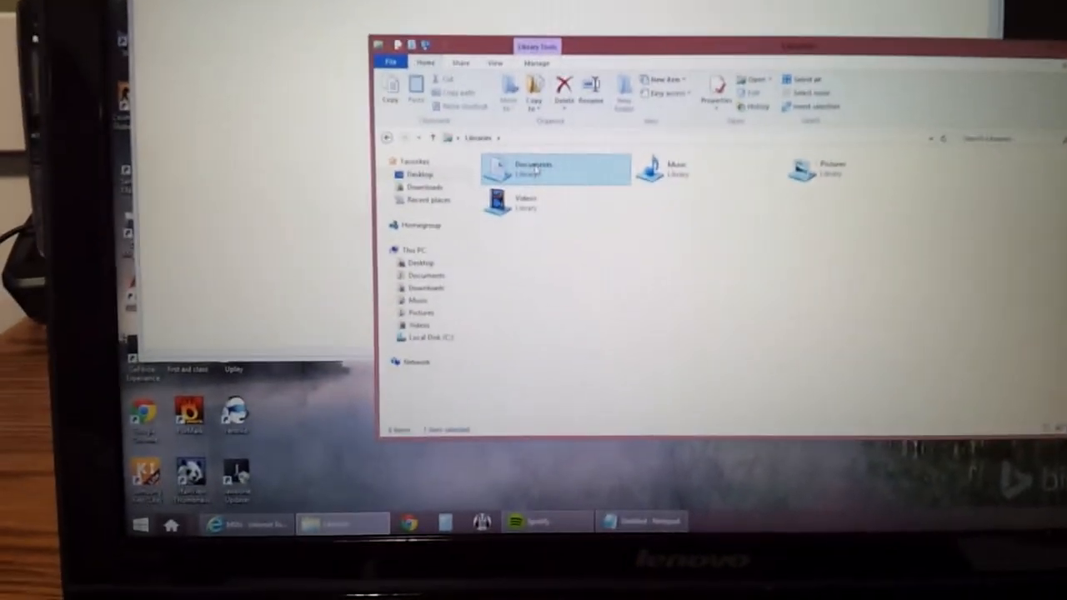
Select the Documents and Videos libraries together in the Libraries folder.
double_click(533, 166)
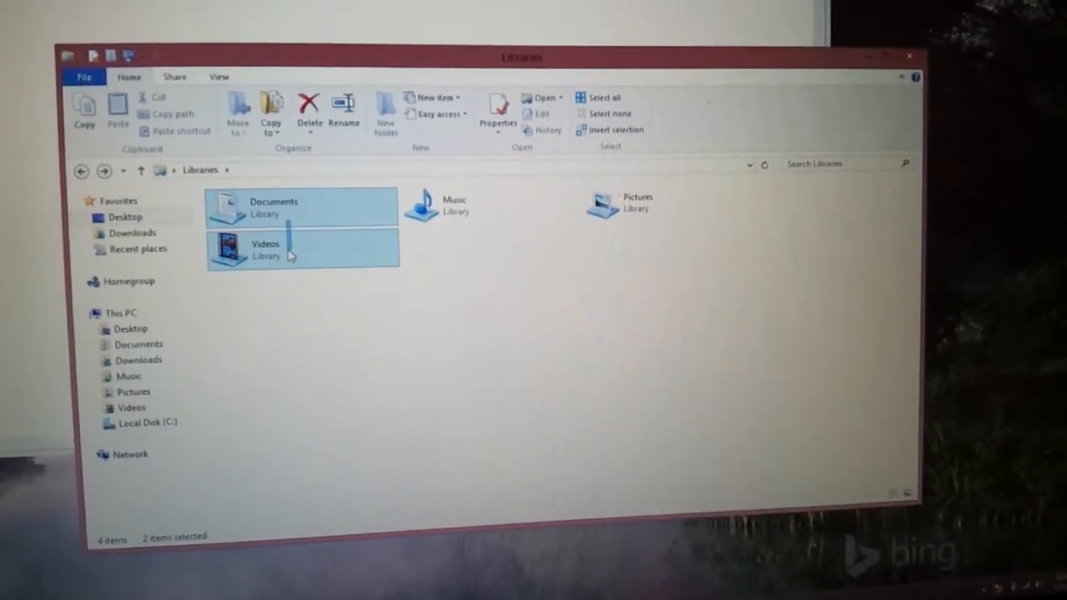
Delete Documents, Music, Pictures and Videos, leaving the Libraries folder empty.
left_click_drag(292, 217, 487, 337)
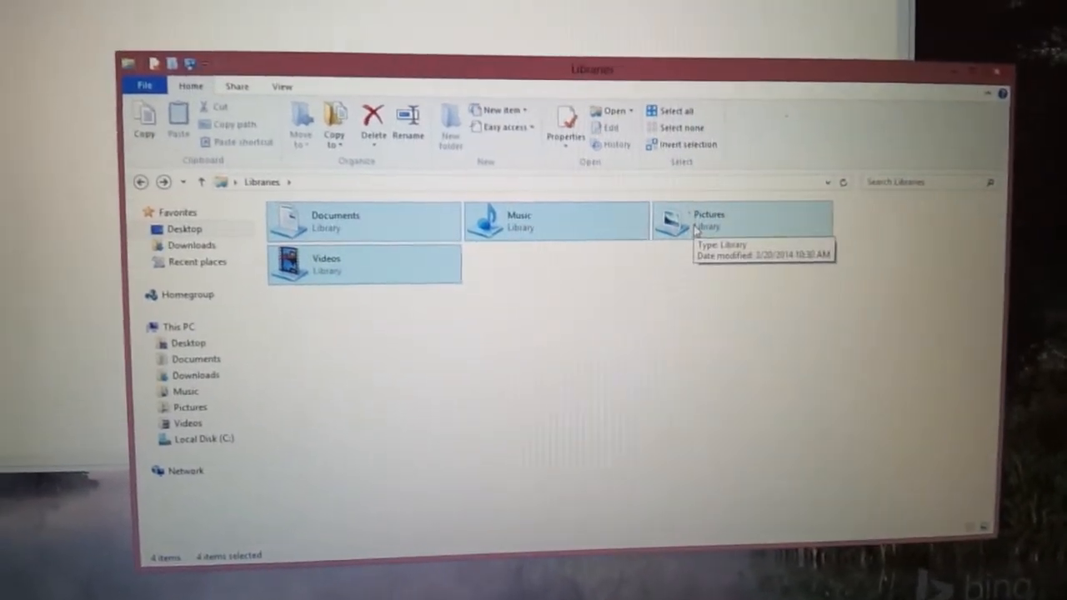
right_click(709, 220)
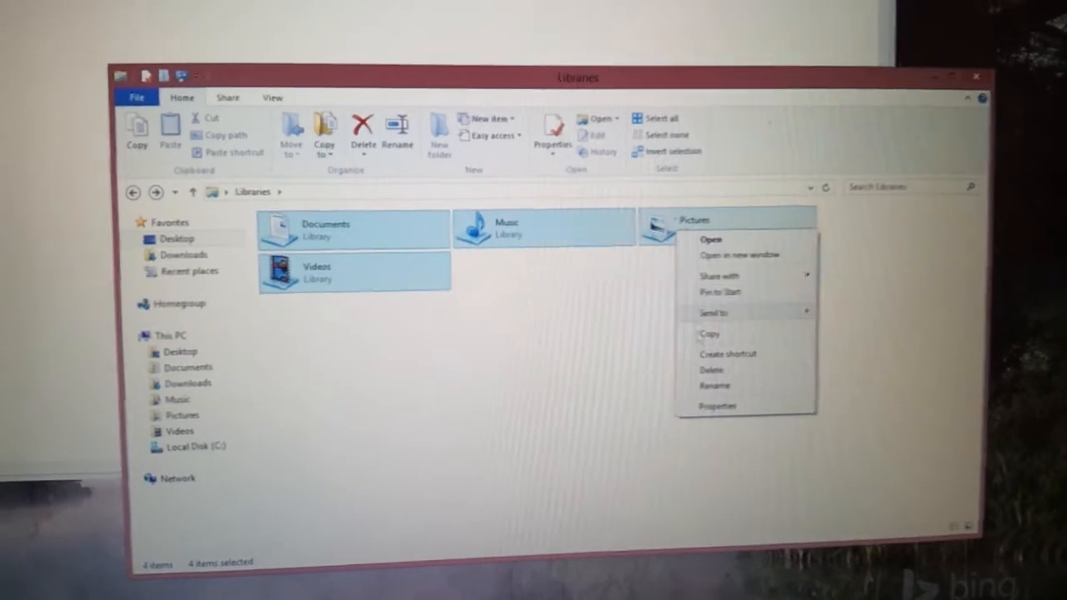
left_click(713, 370)
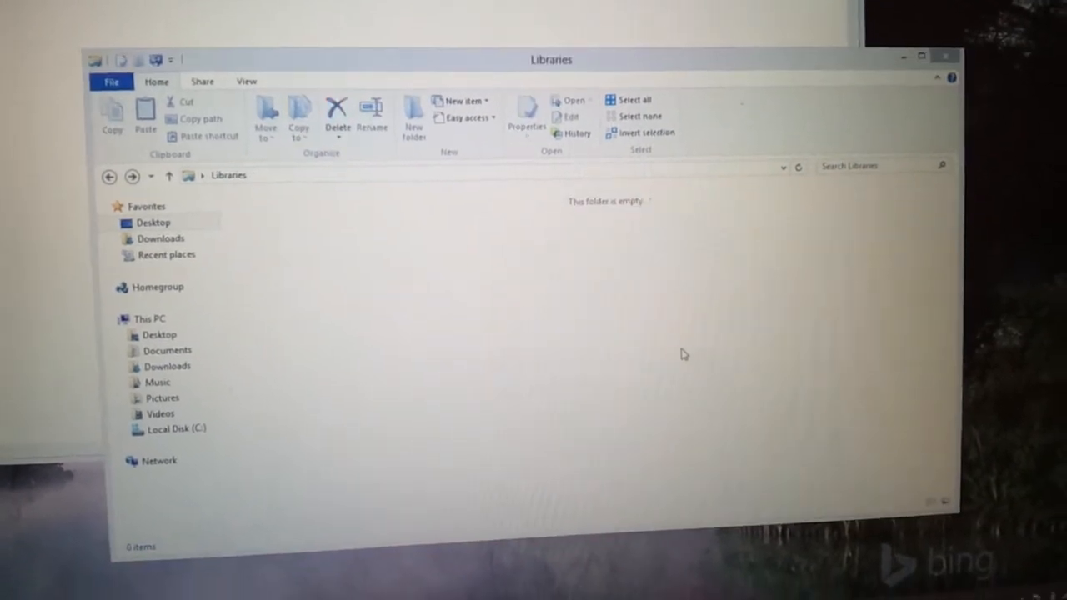